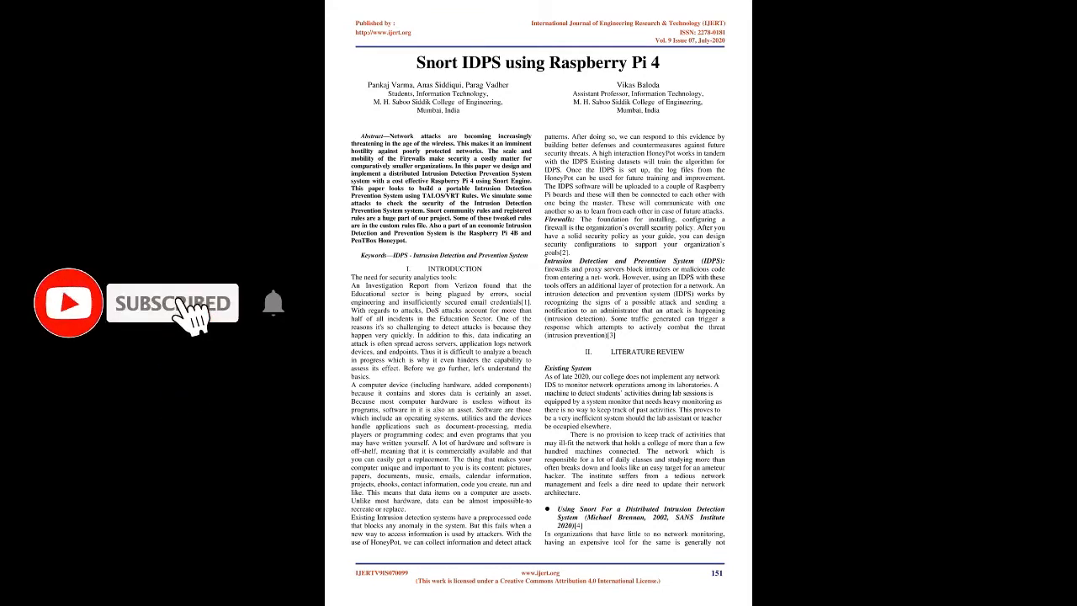
Scroll down through the paper to page 153 with the Conclusion and Future Scope sections
scroll("down", 3)
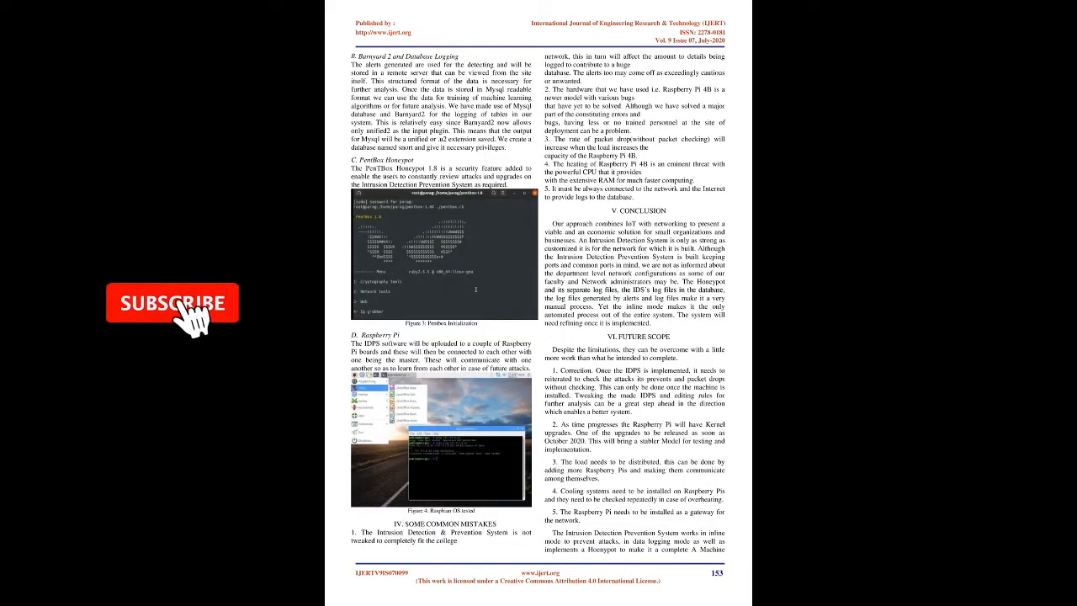
left_click(172, 303)
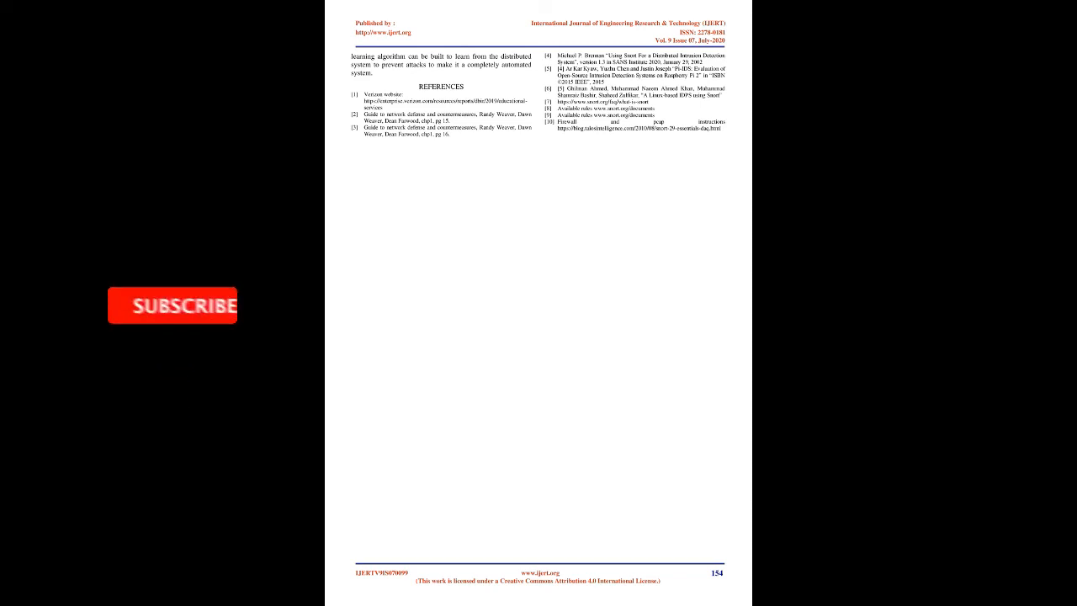
Move to the paper's final page 154 showing the closing paragraph and References list
left_click(172, 305)
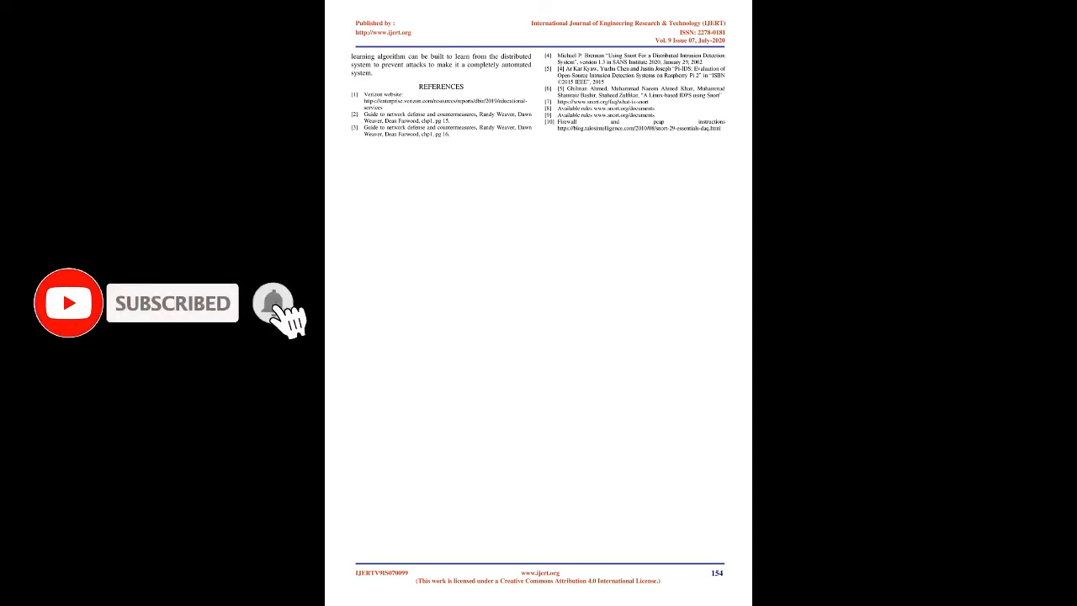
left_click(273, 303)
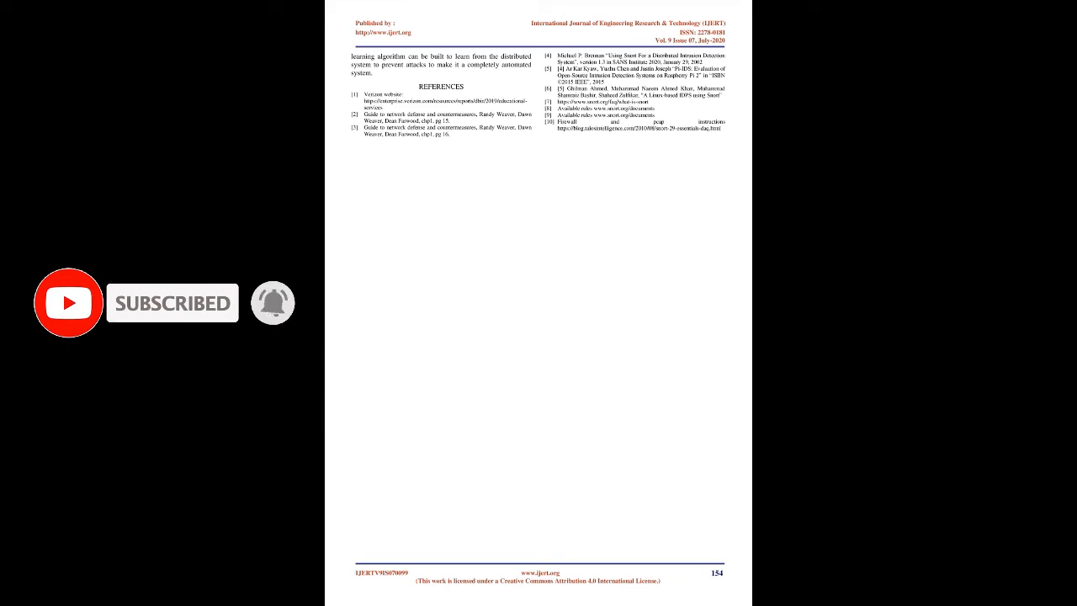